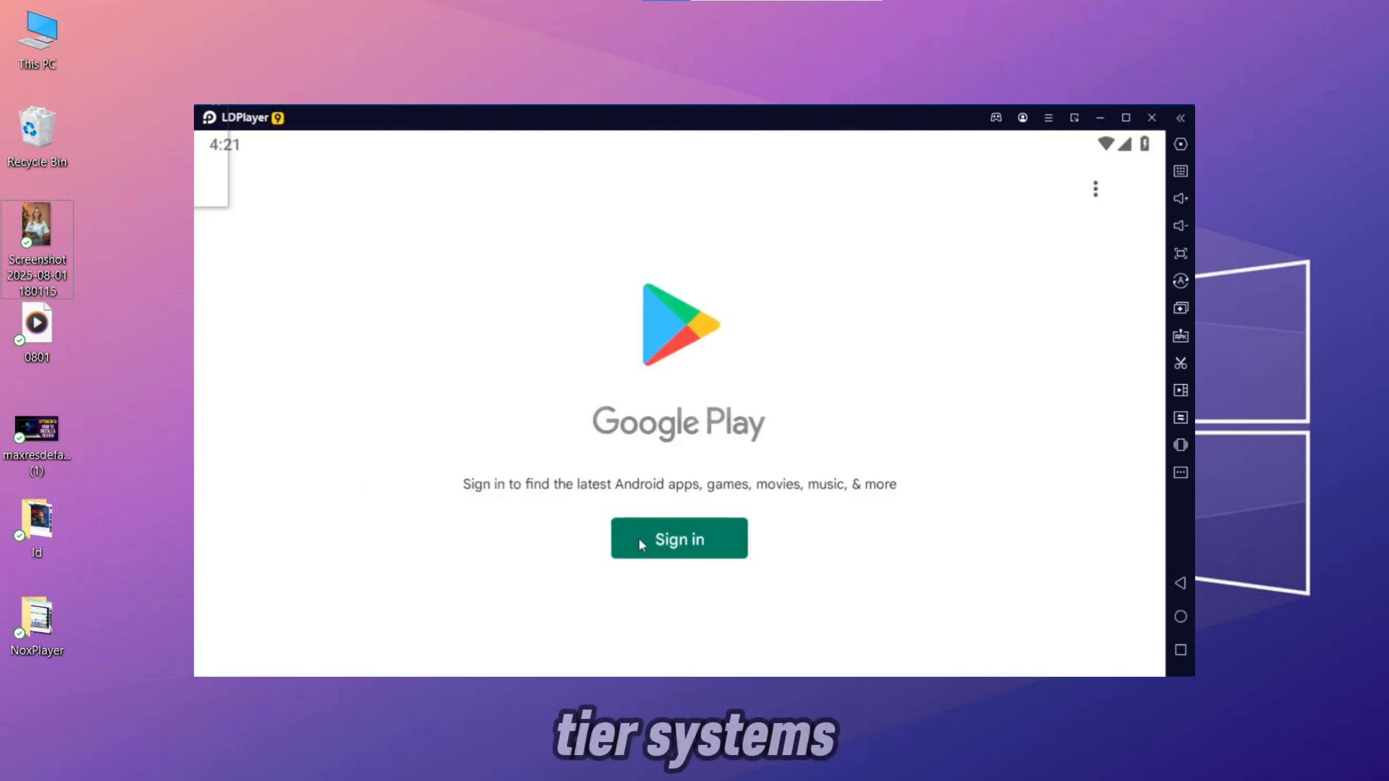
- Dismiss the Google Play sign-in page and browse Popular Apps in LD Store
click(679, 538)
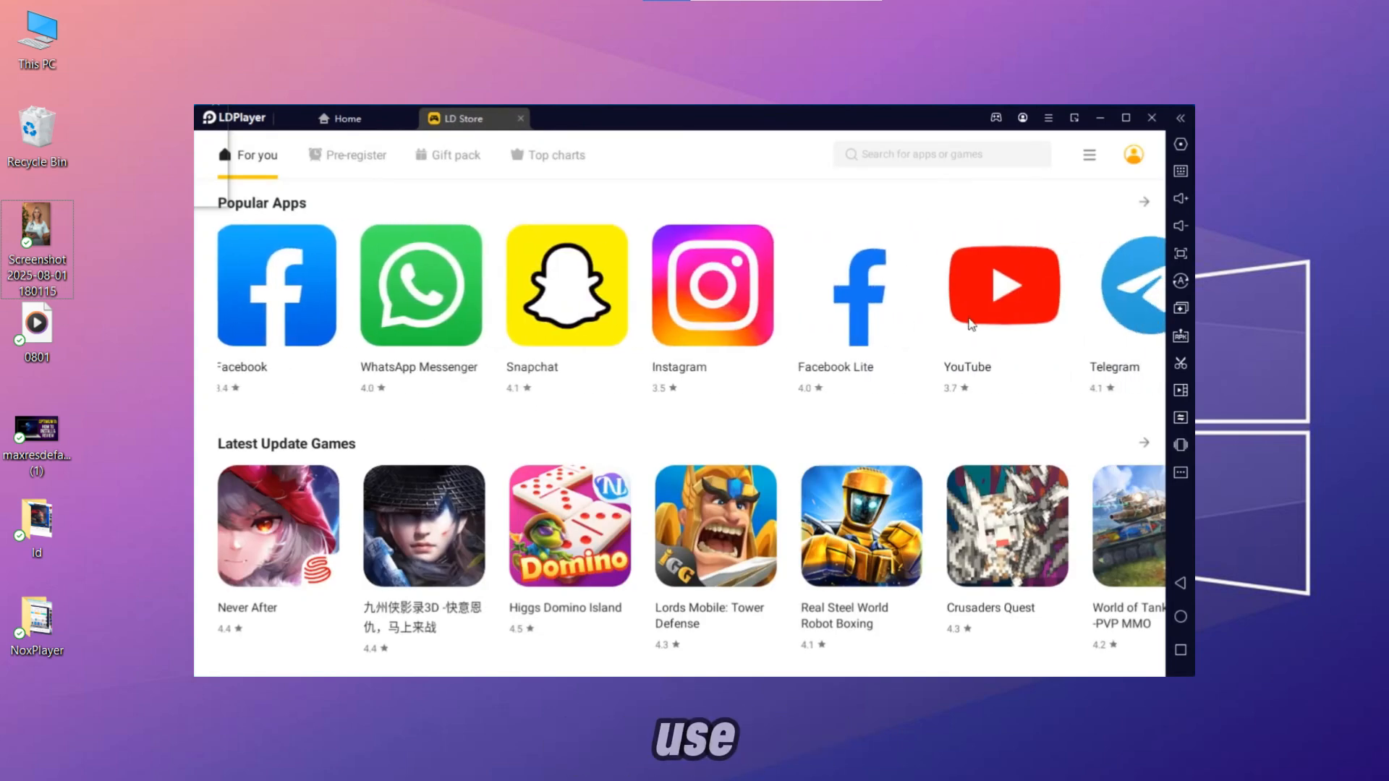
click(1003, 285)
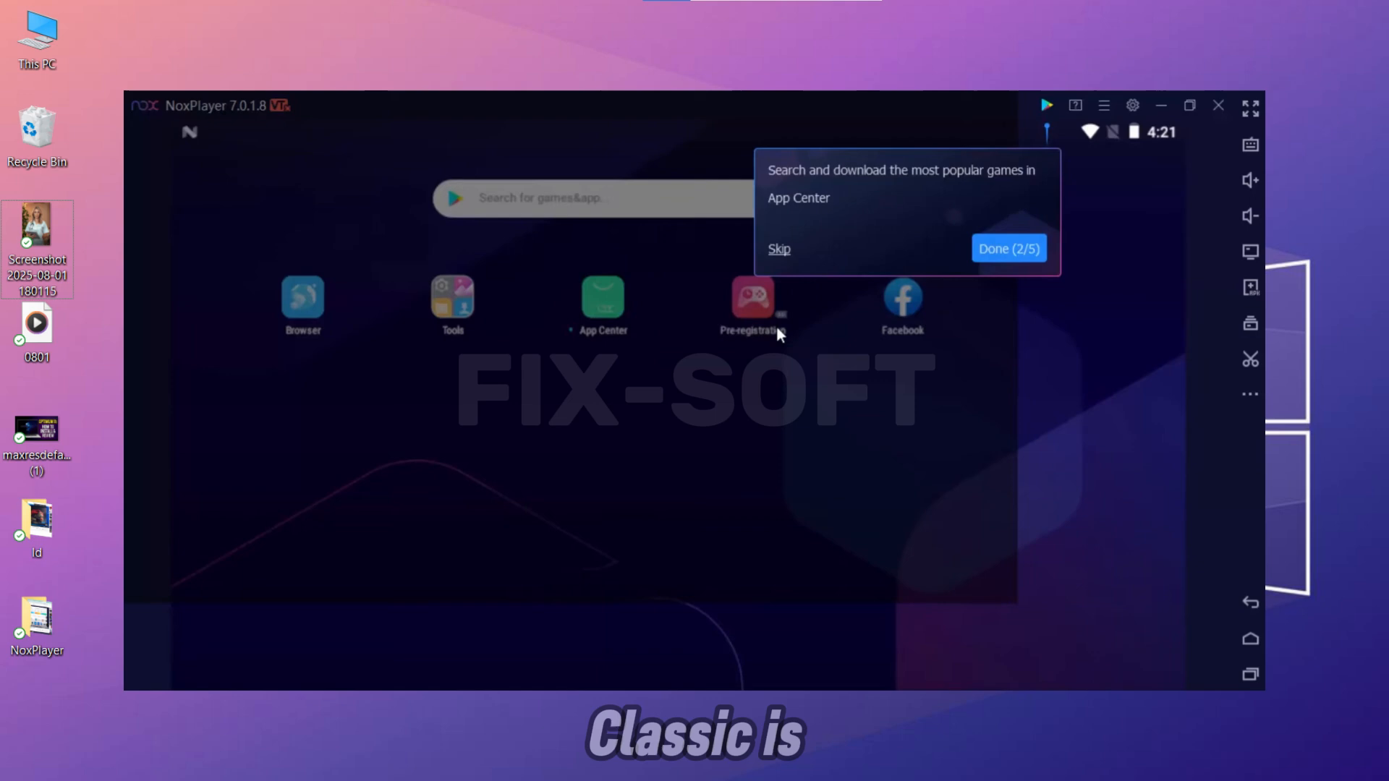
mouse_move(1060, 136)
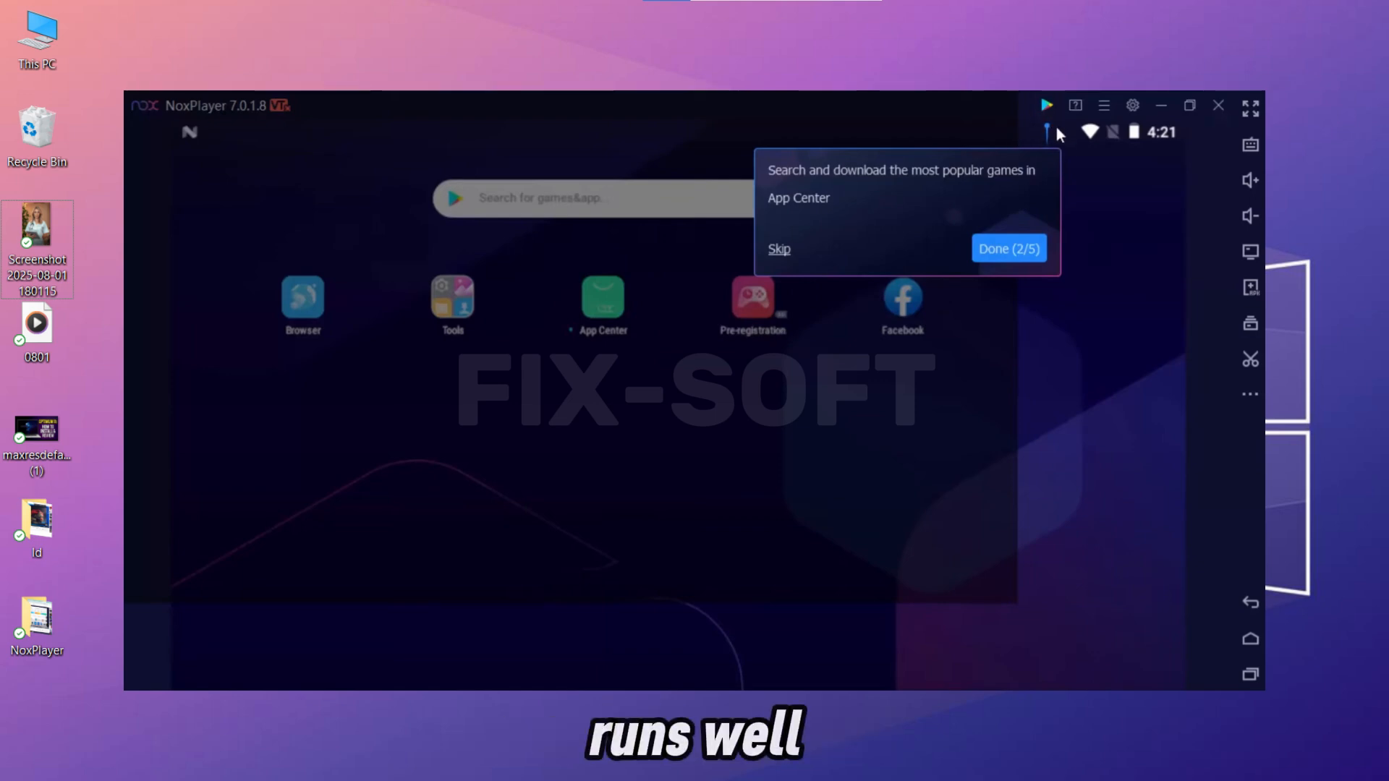
- Skip the tutorial tip, log in to Google Play later, and view App Center's Featured page
click(1008, 249)
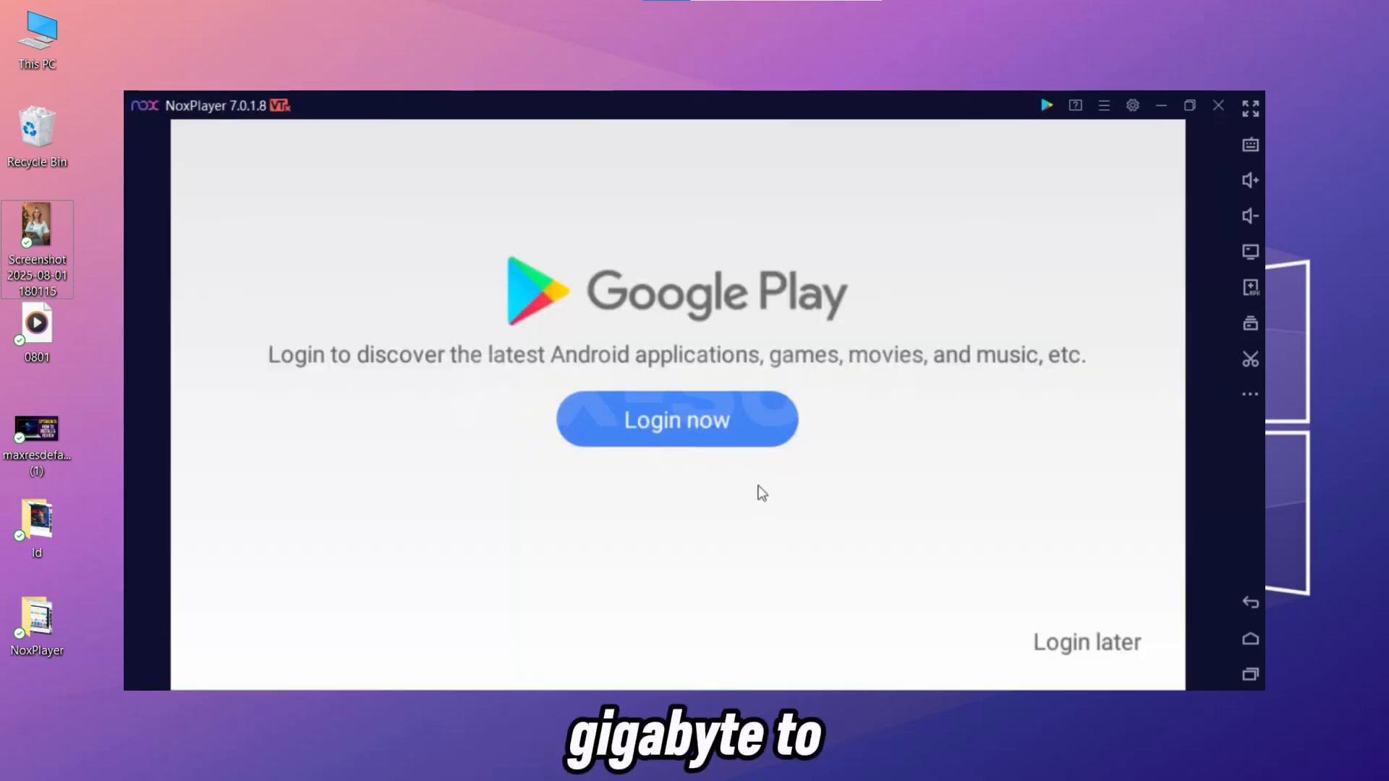
click(1086, 642)
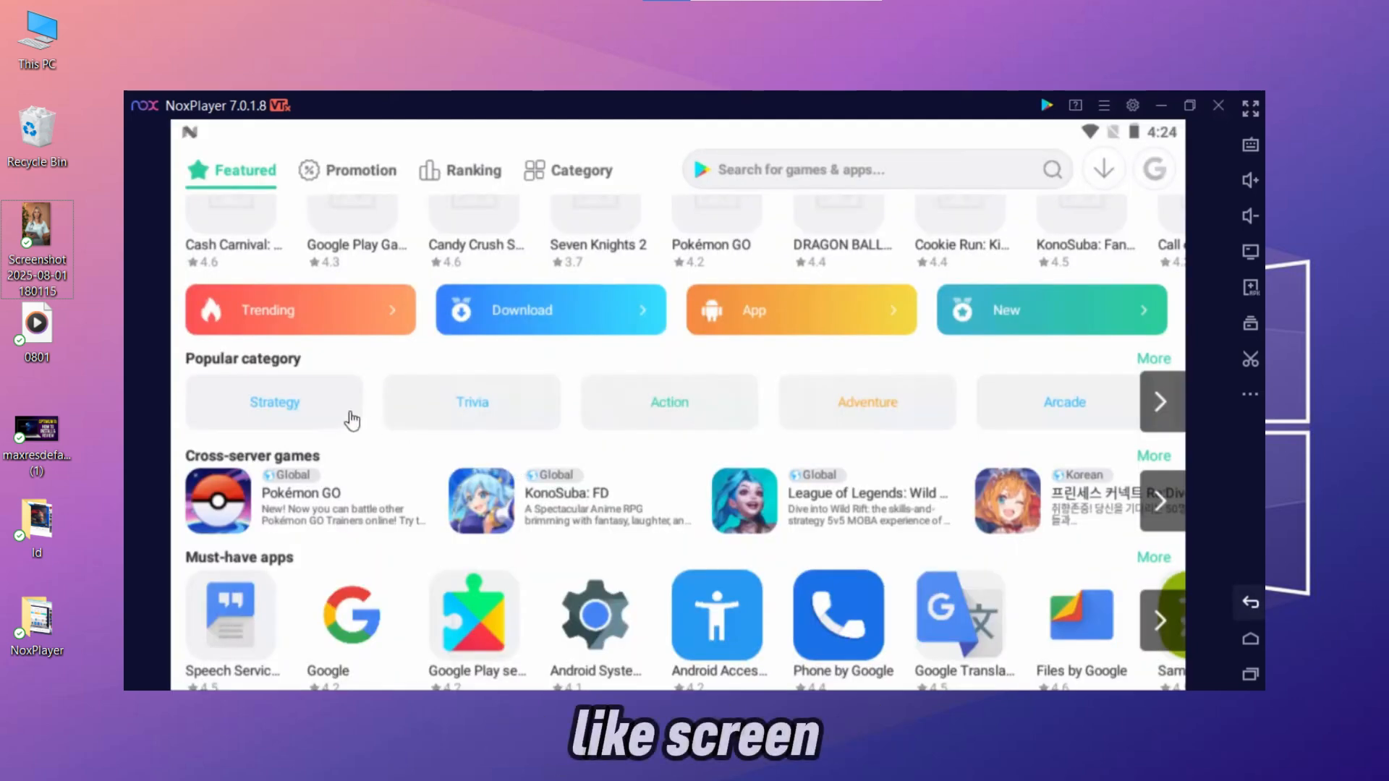
mouse_move(751, 435)
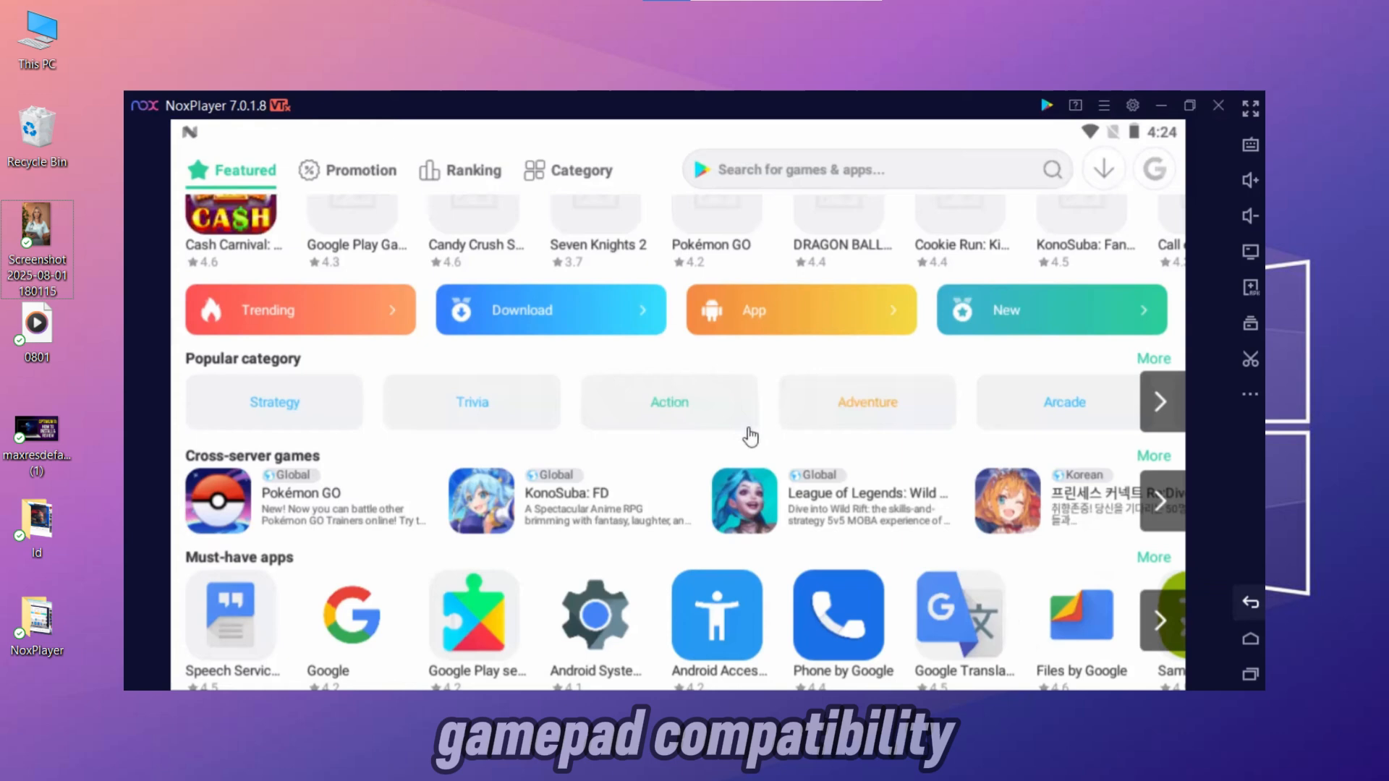
click(1132, 105)
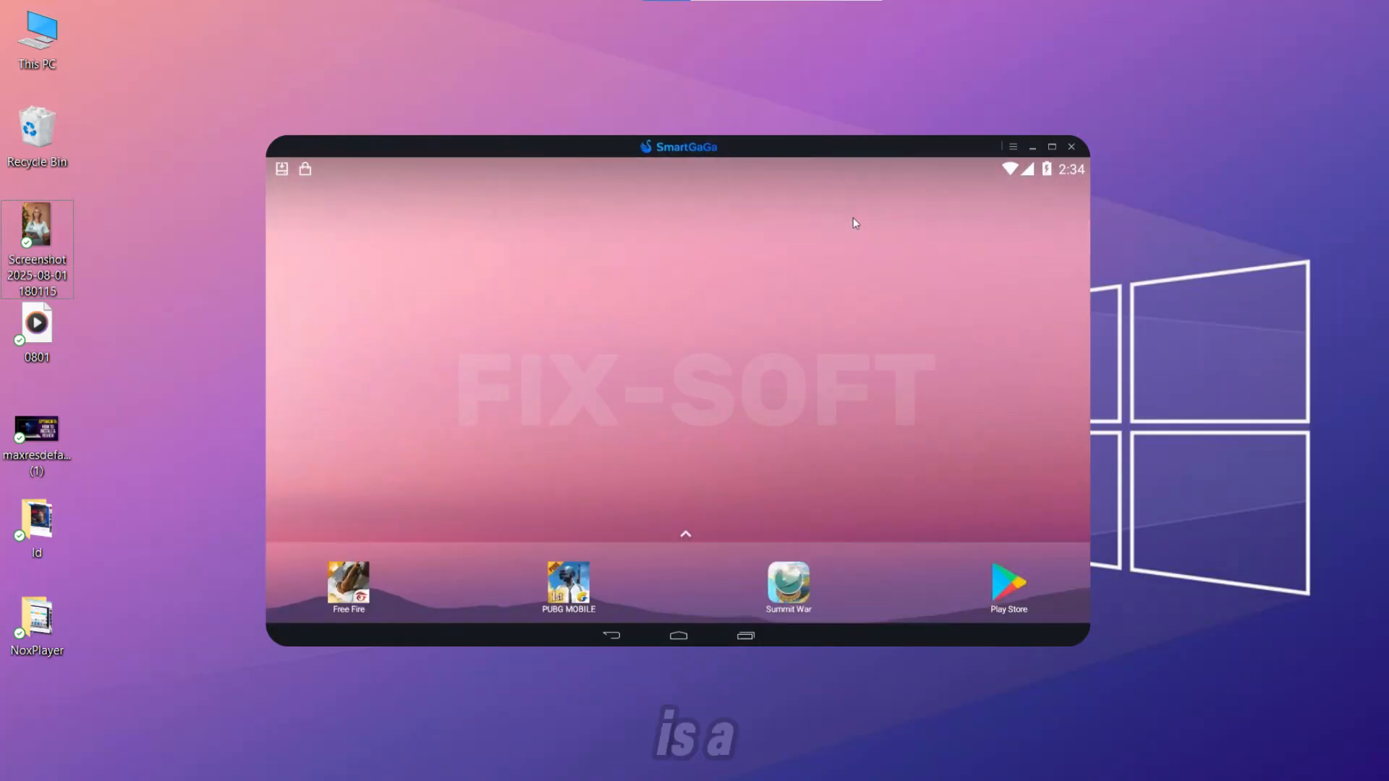
- From the app drawer, set up Aurora Store's installer and install Free Fire MAX
click(685, 535)
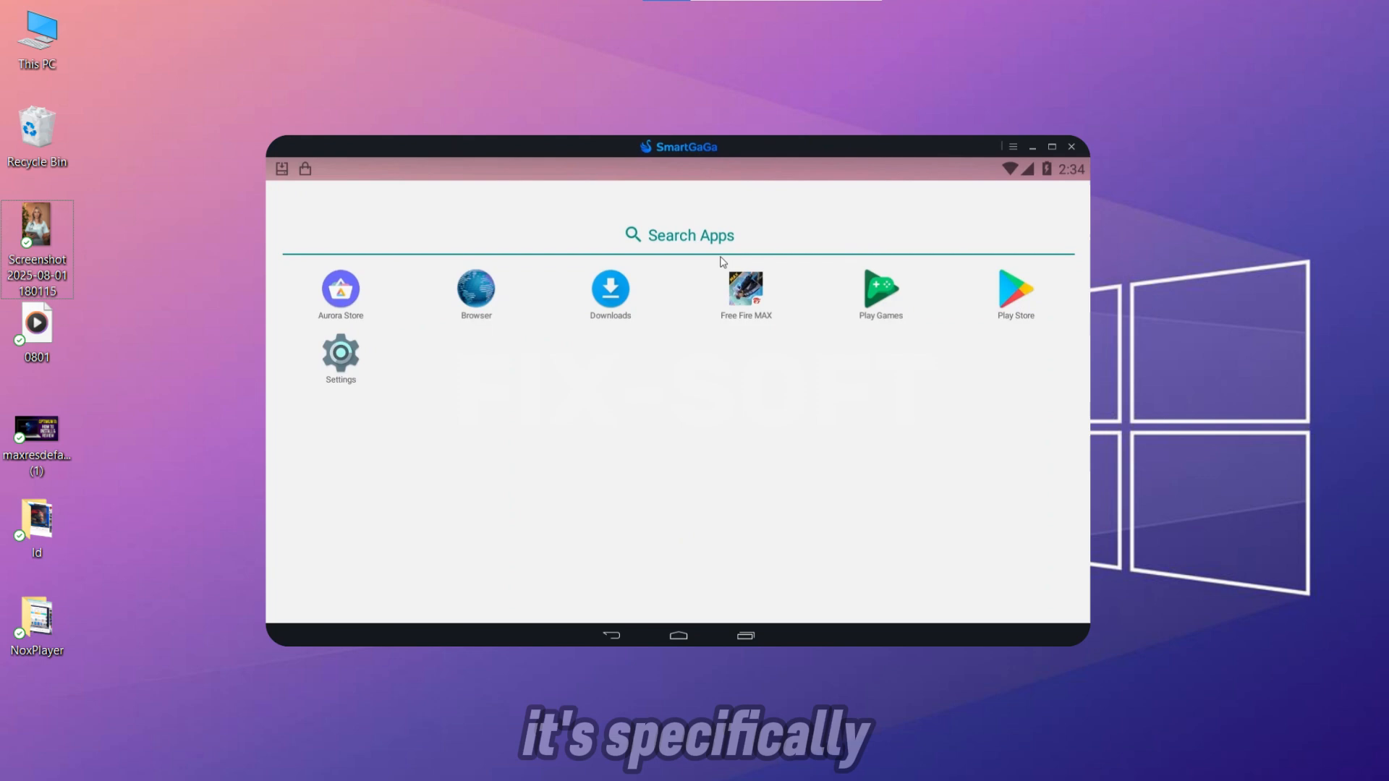
click(341, 289)
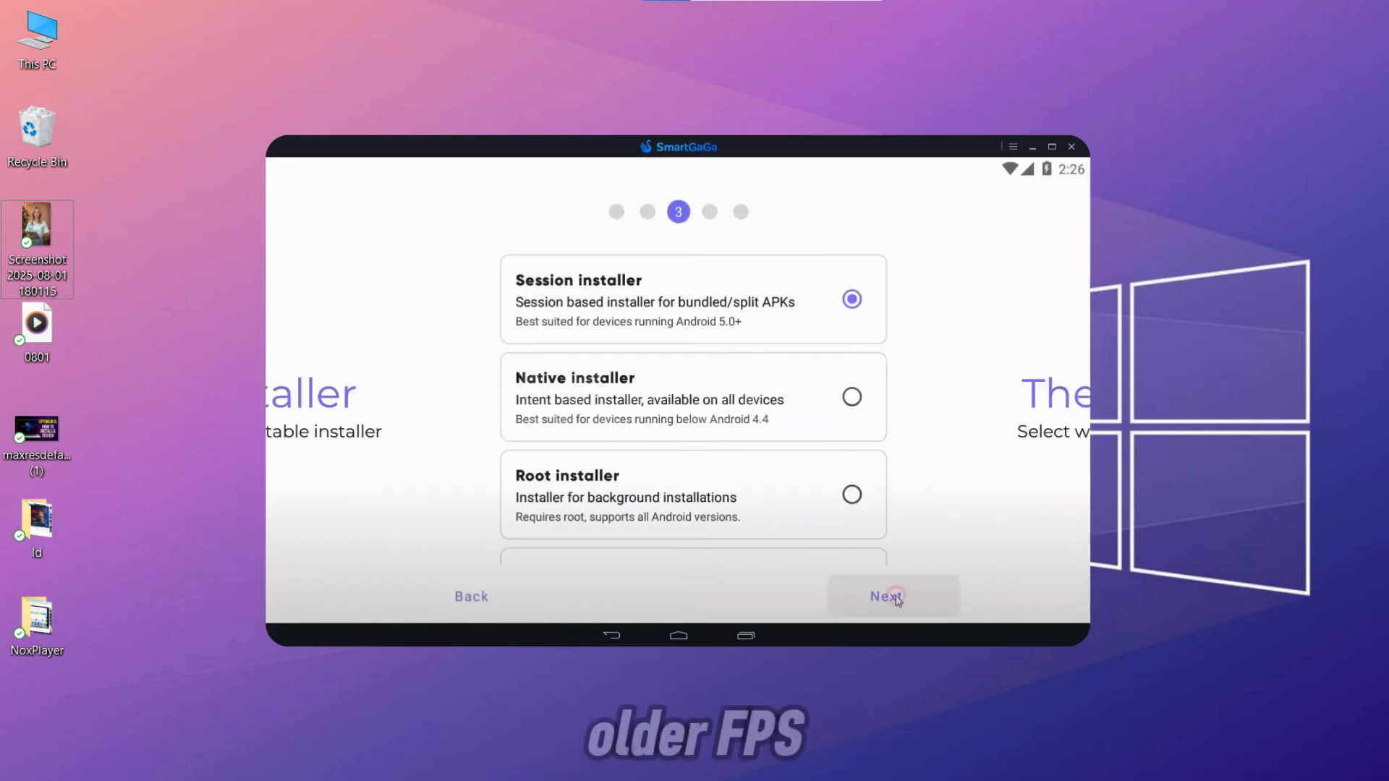
click(892, 596)
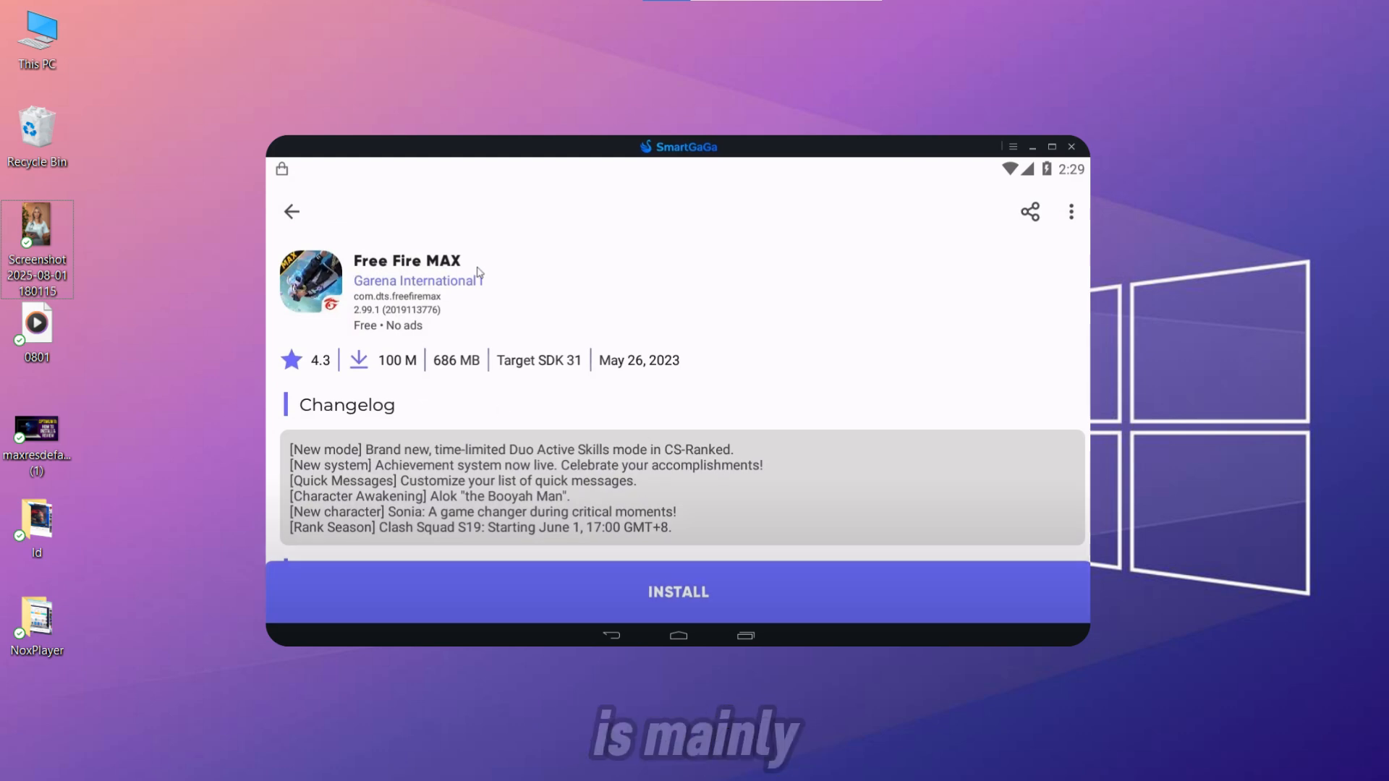
click(678, 592)
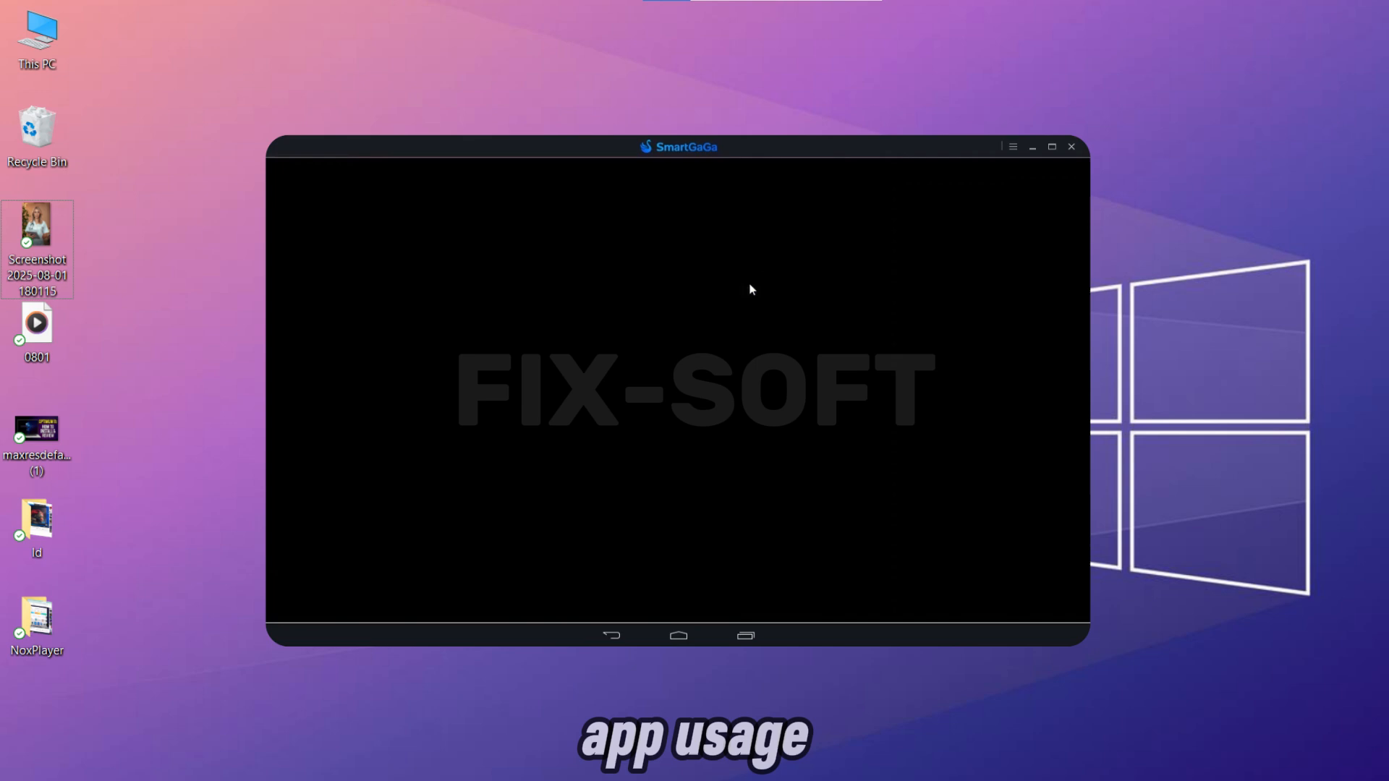
mouse_move(987, 336)
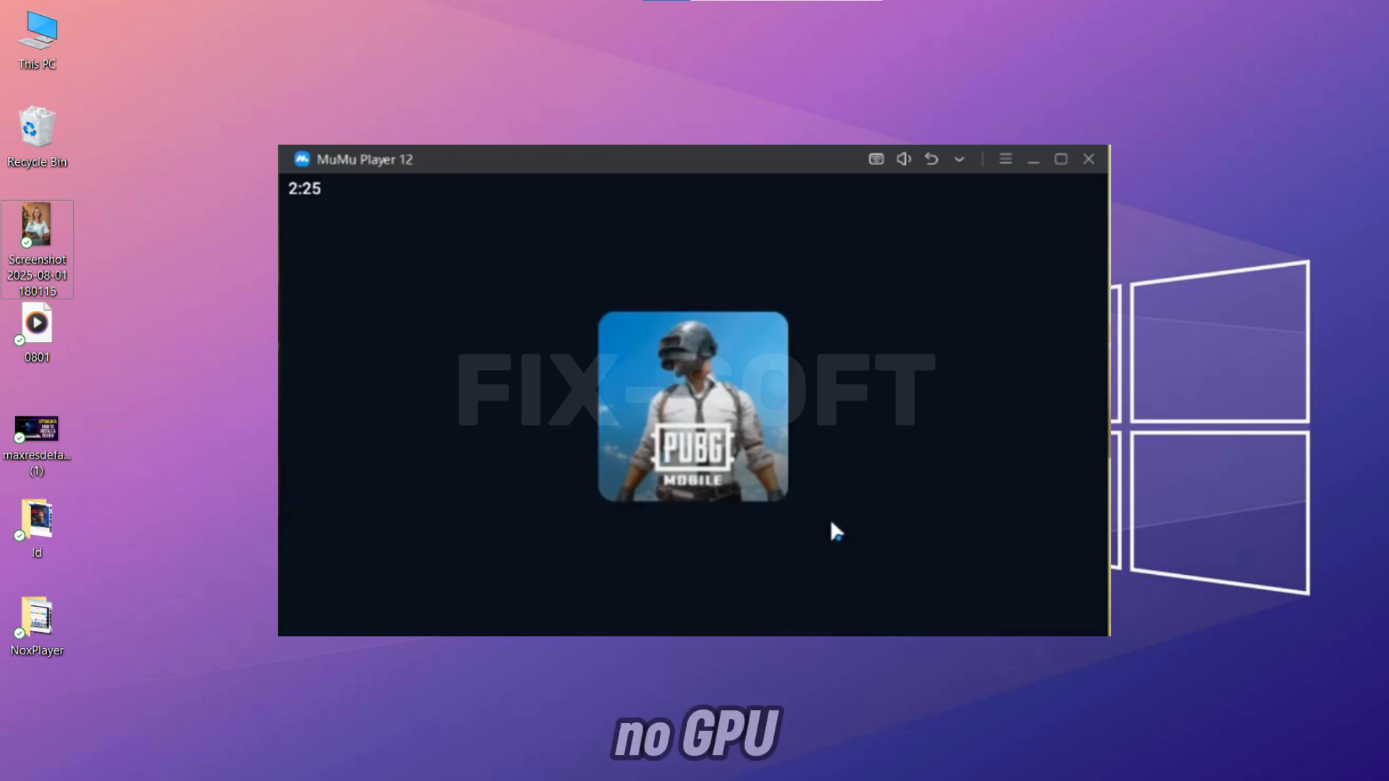
mouse_move(824, 531)
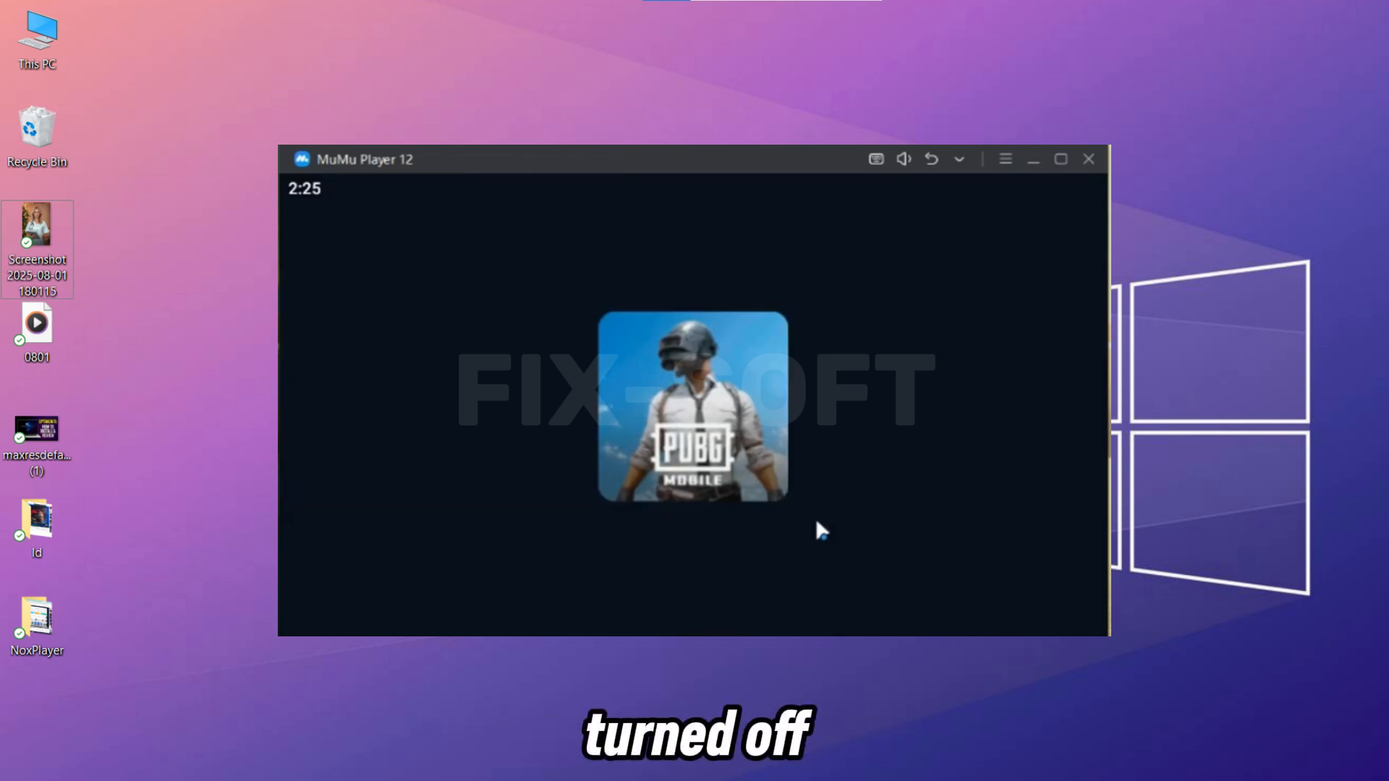